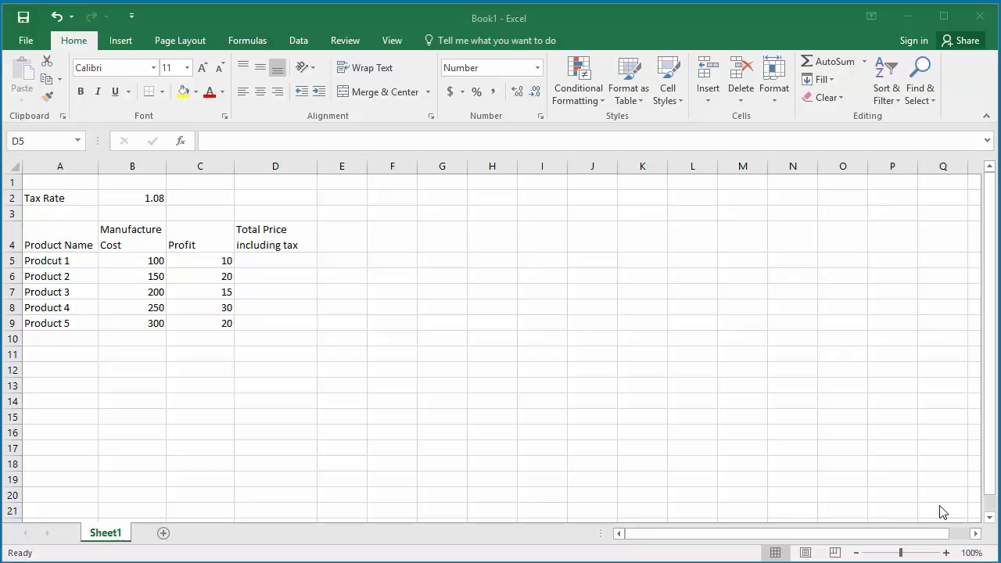
mouse_move(900, 499)
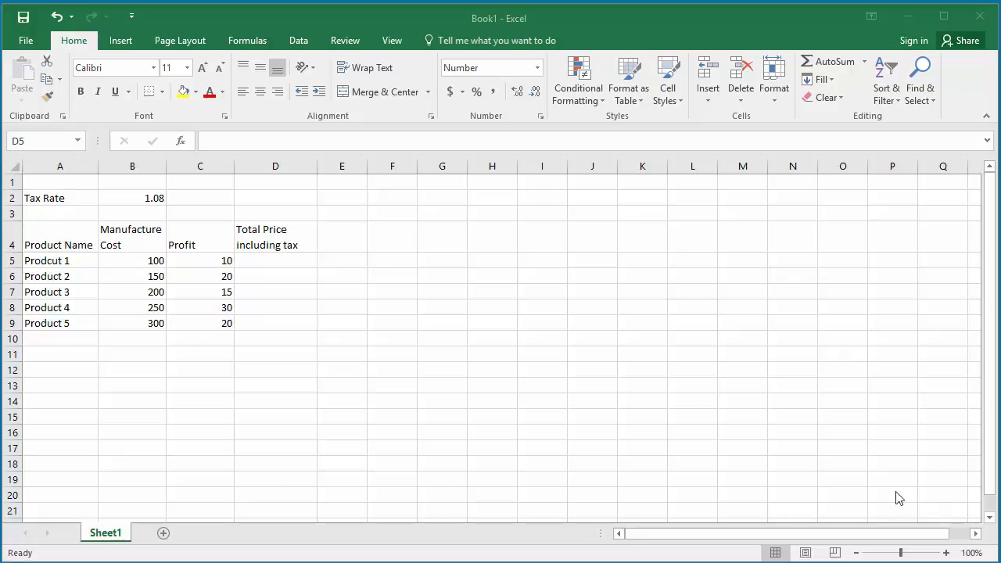
mouse_move(130, 198)
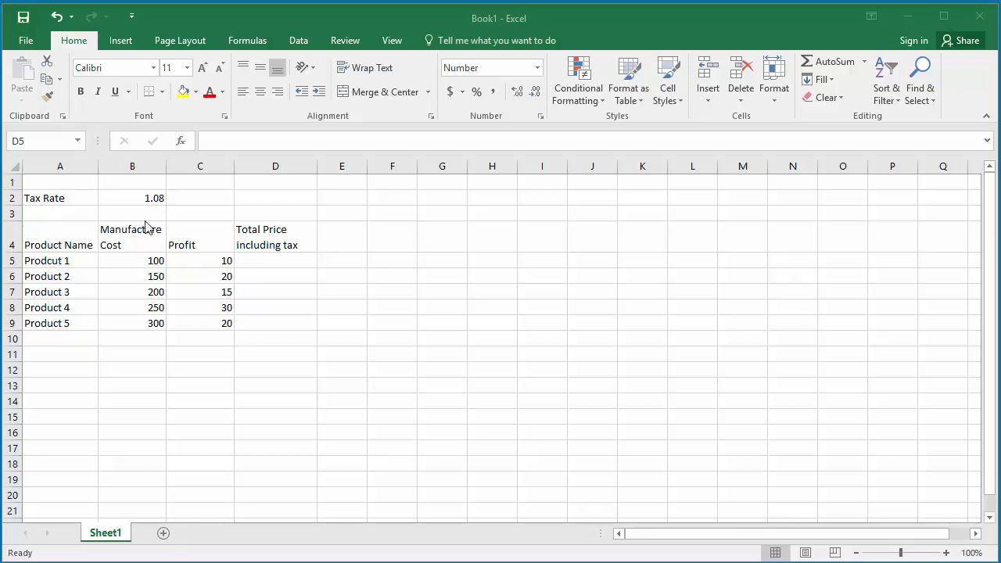
mouse_move(266, 270)
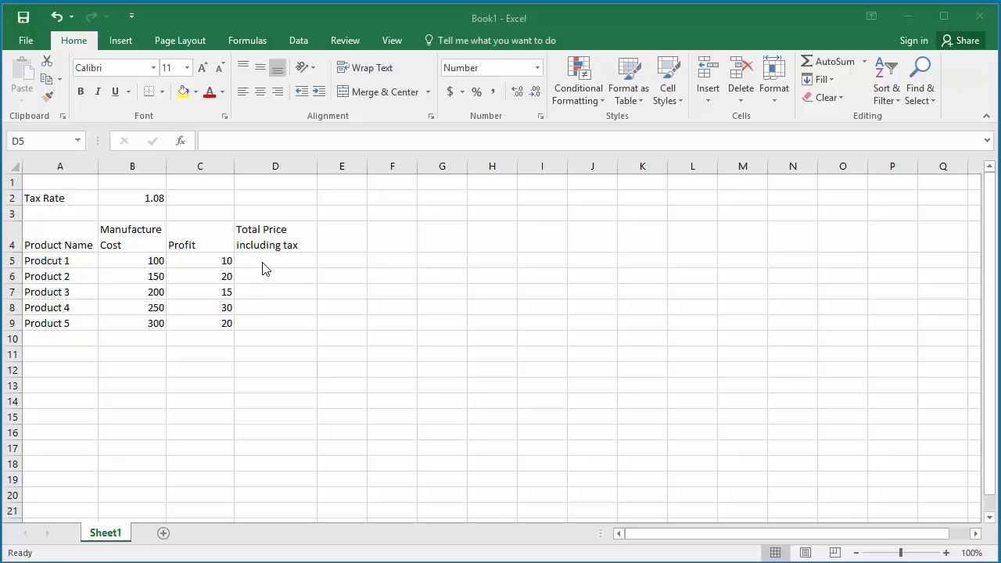
Step: Enter the formula =(B5+C5)*B2 in D5 so Product 1's total shows 118.80
click(275, 260)
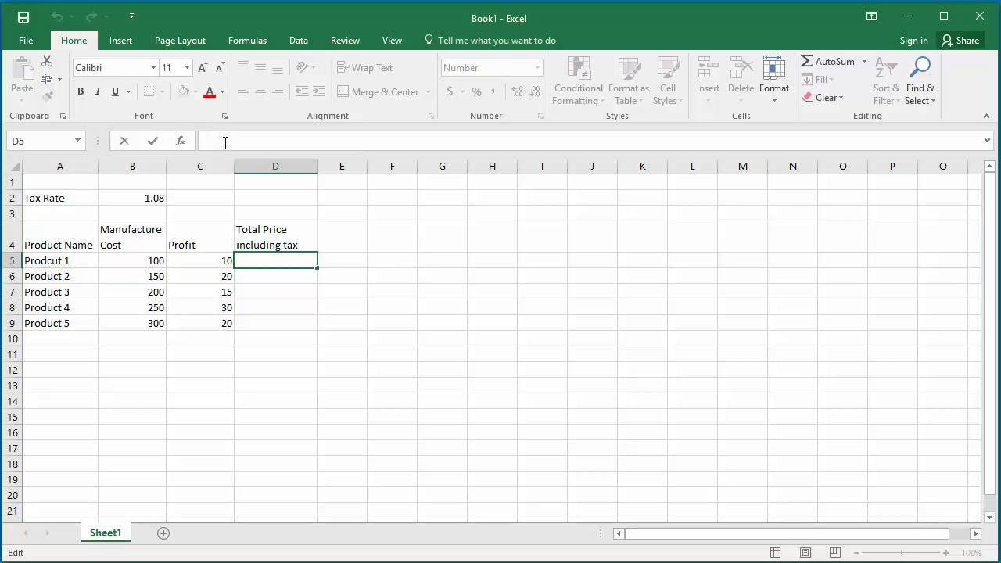
text(=)
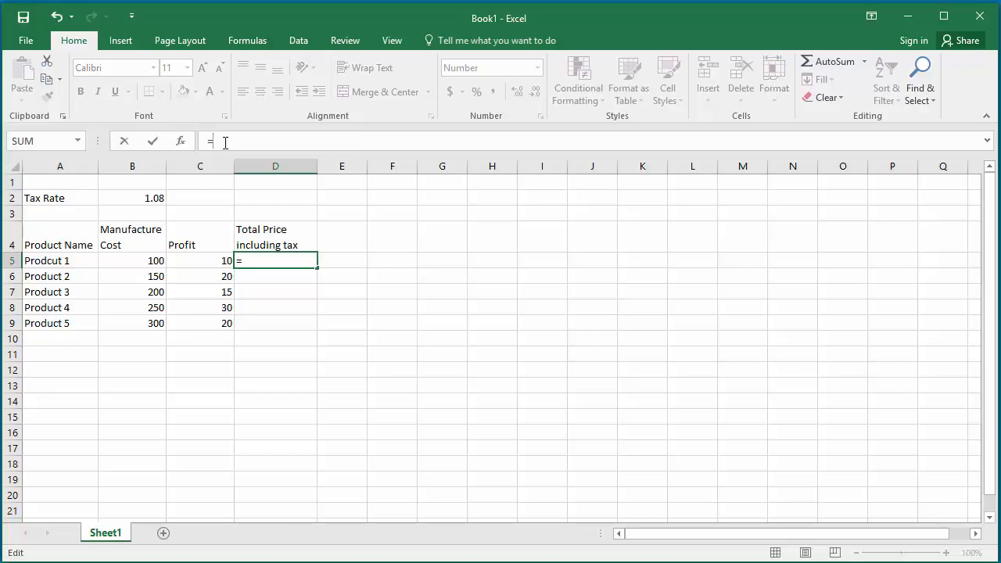
text(()
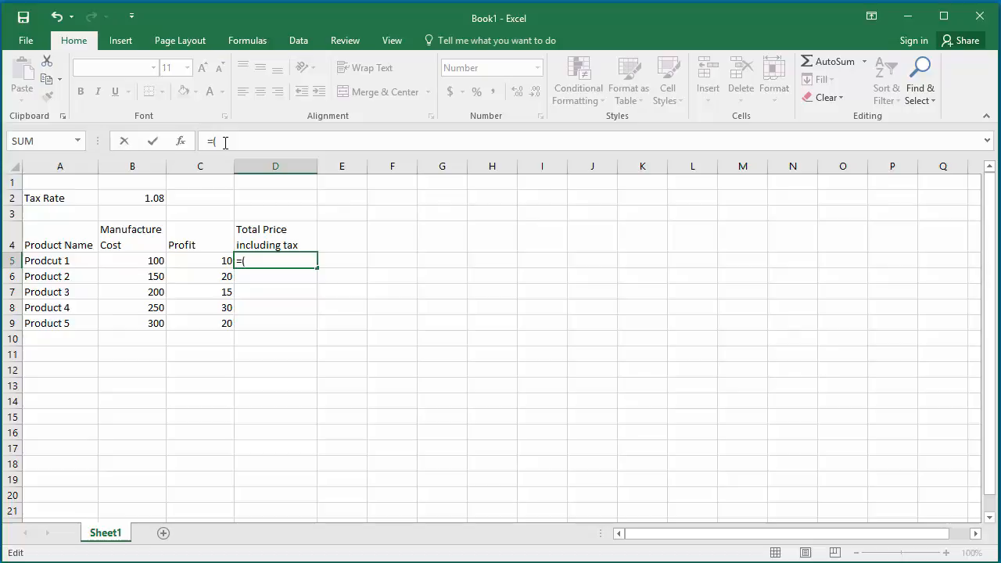
text(B5)
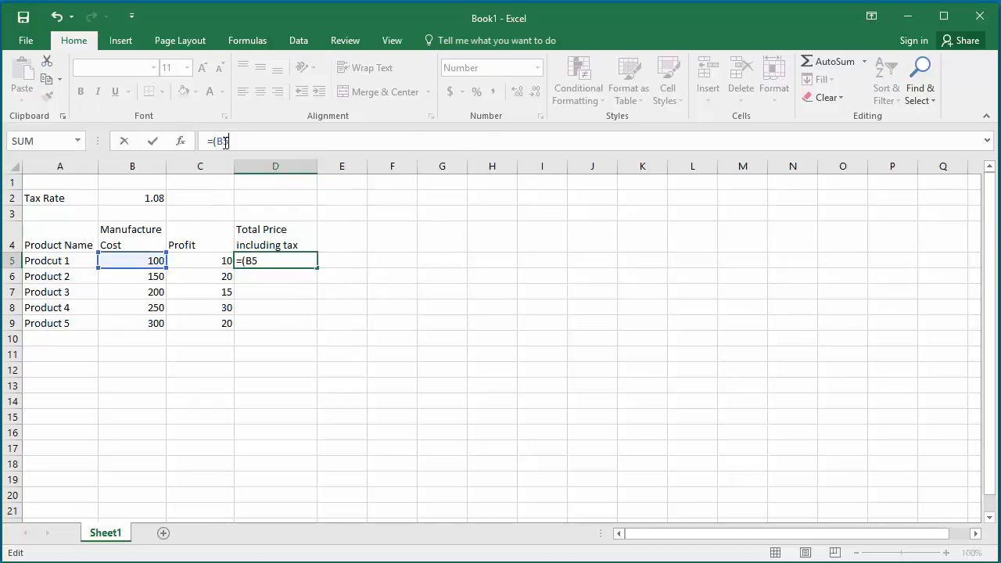
text(+)
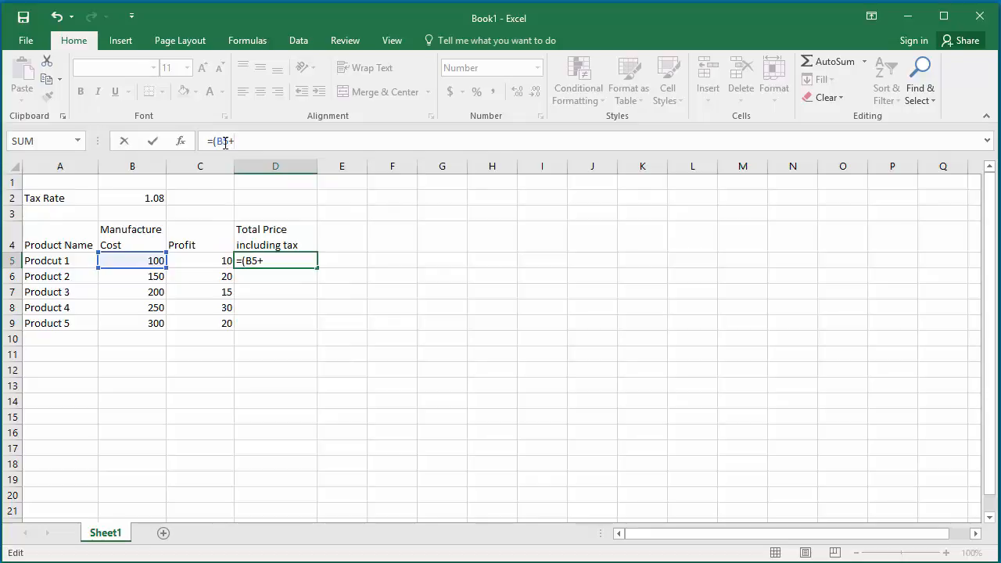
click(200, 261)
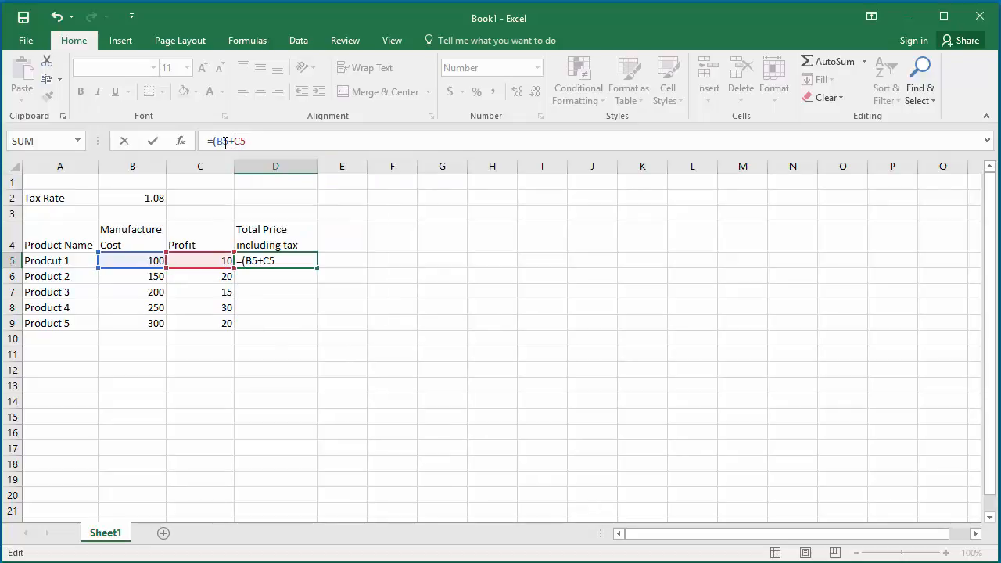
text())
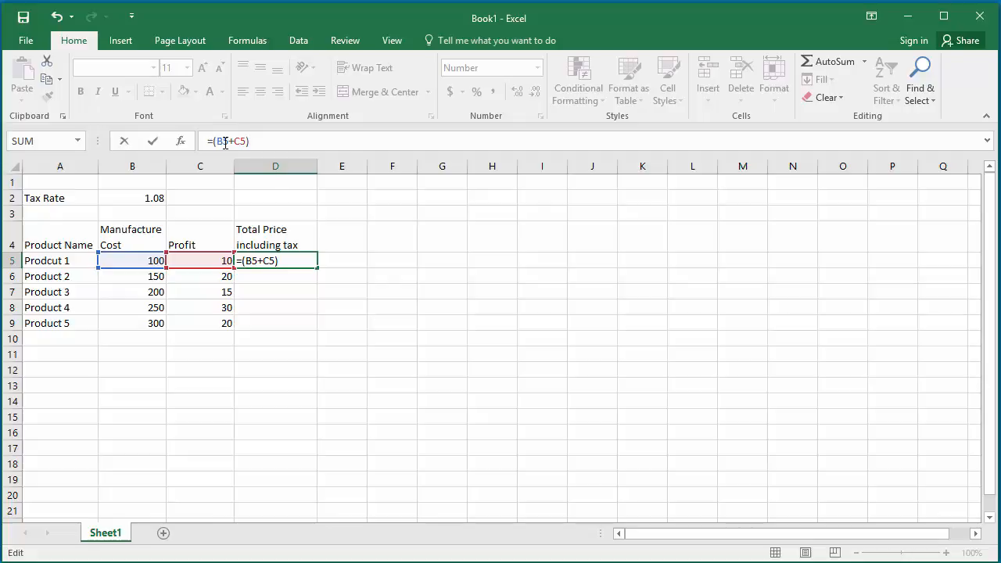
text(*)
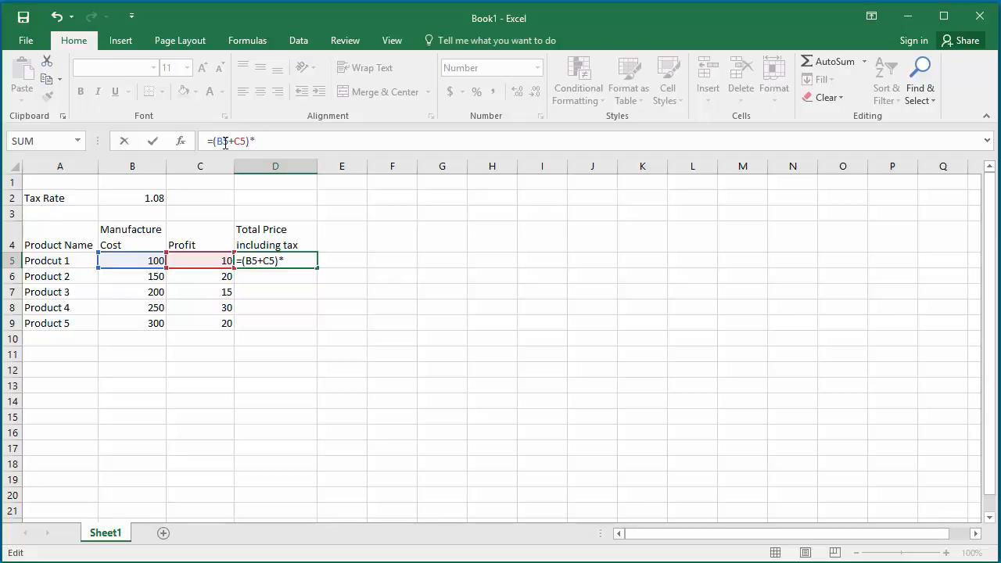
click(132, 198)
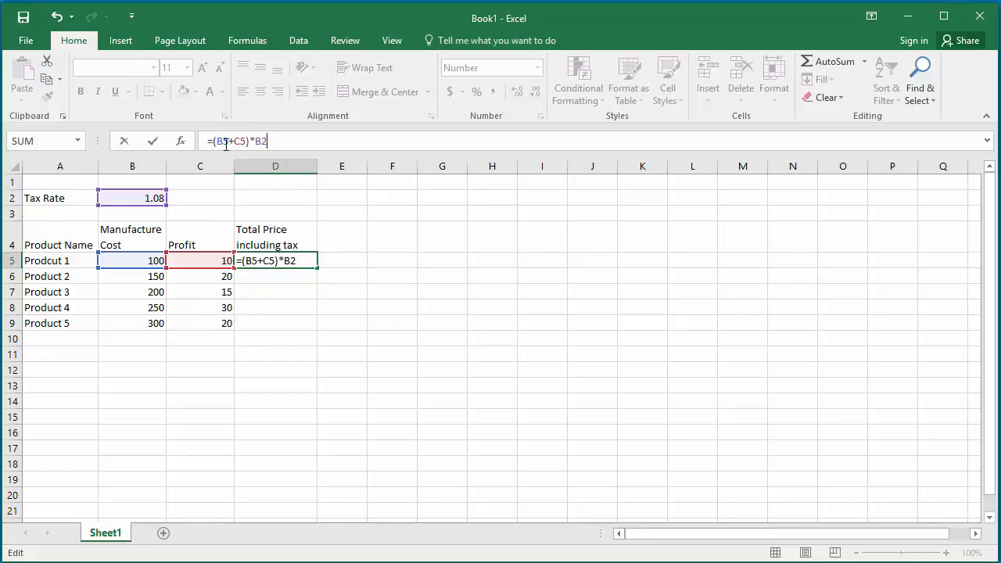
key(Enter)
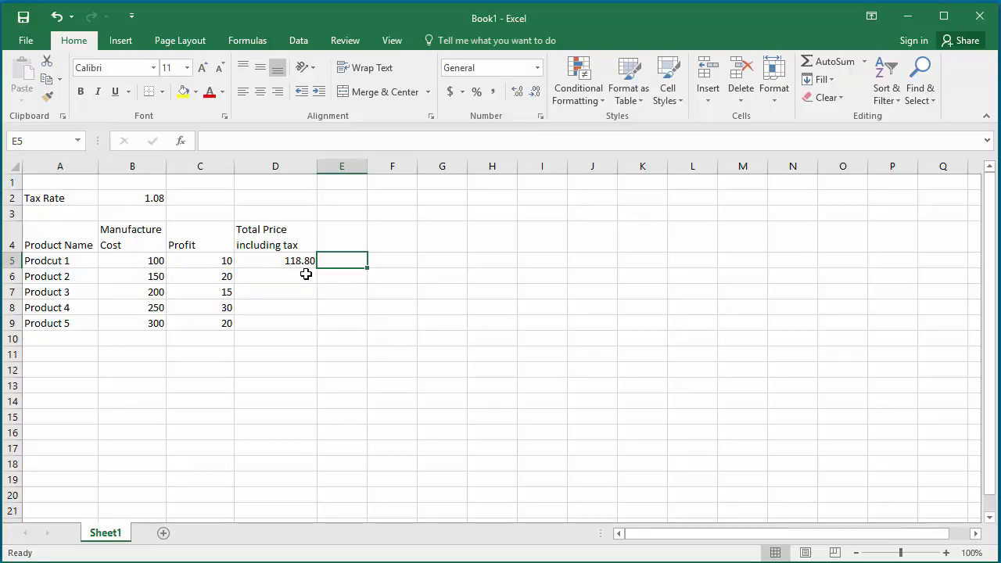
mouse_move(345, 276)
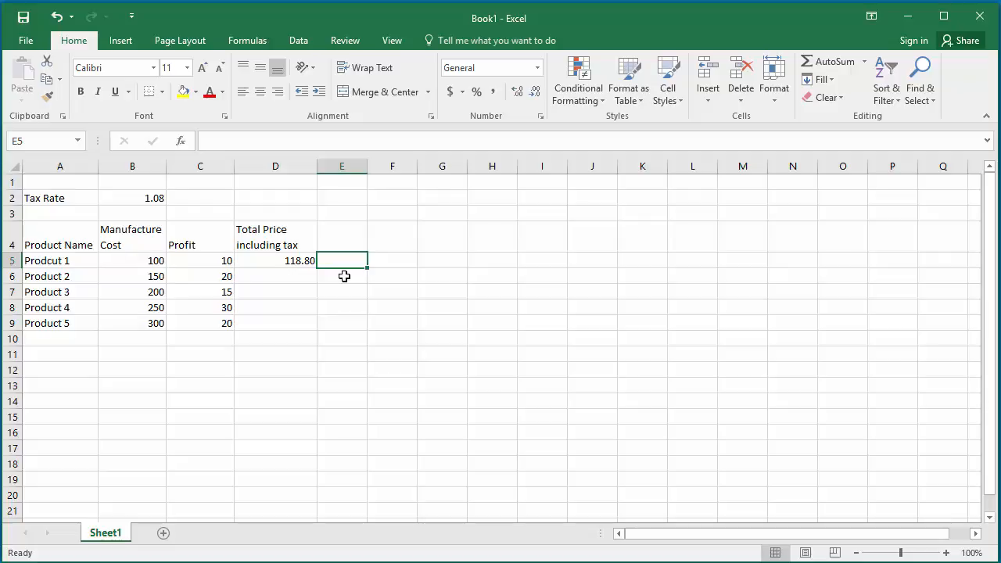
mouse_move(341, 280)
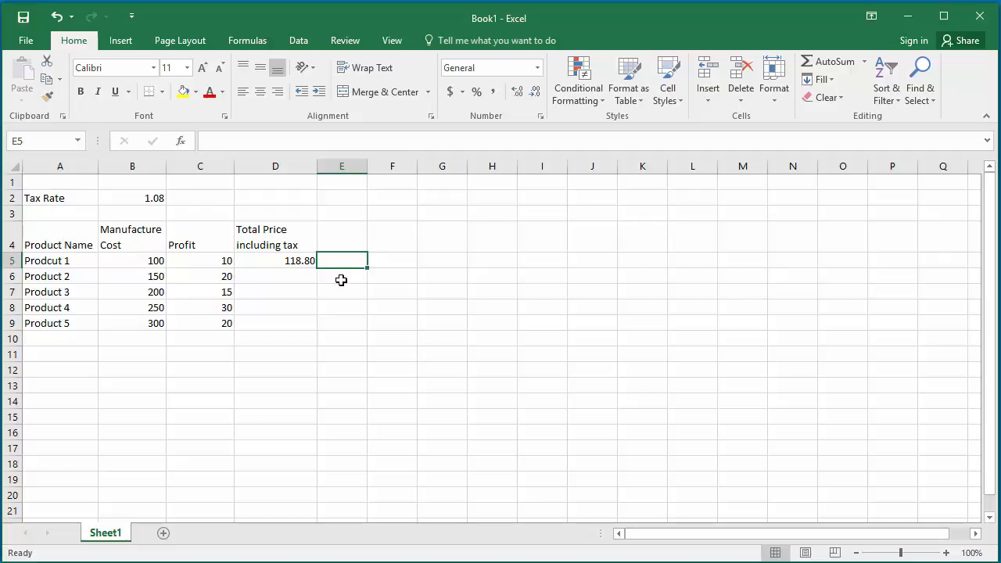
click(276, 261)
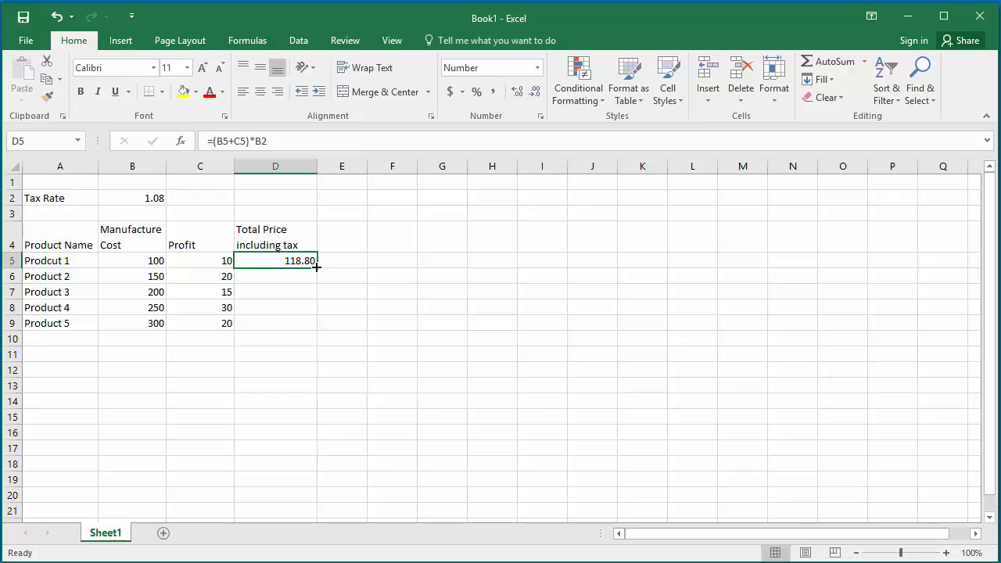
Step: Copy D5's relative formula down to D9, producing wrong totals like 0.00, #VALUE! and 48000.00
drag(317, 266, 317, 323)
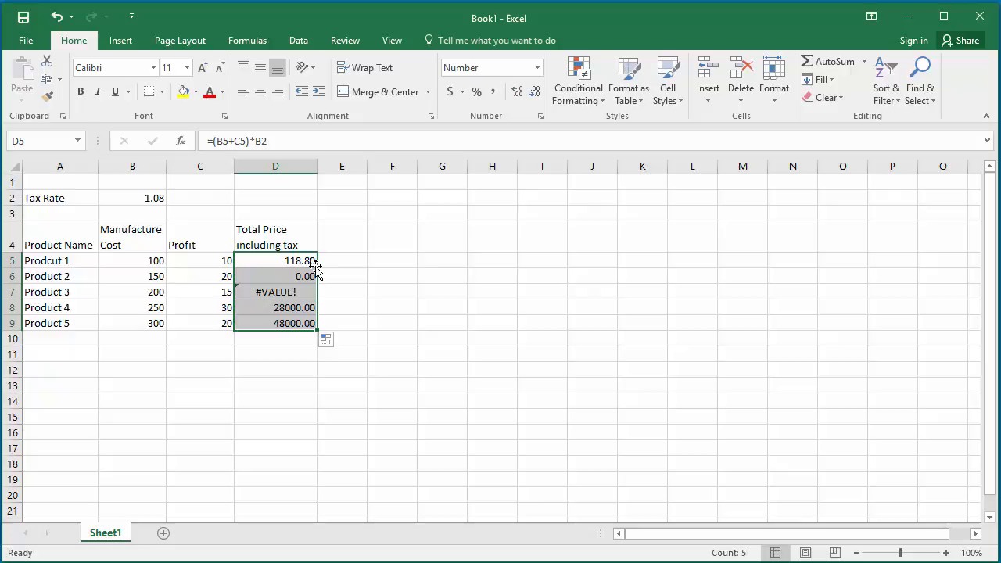
mouse_move(296, 286)
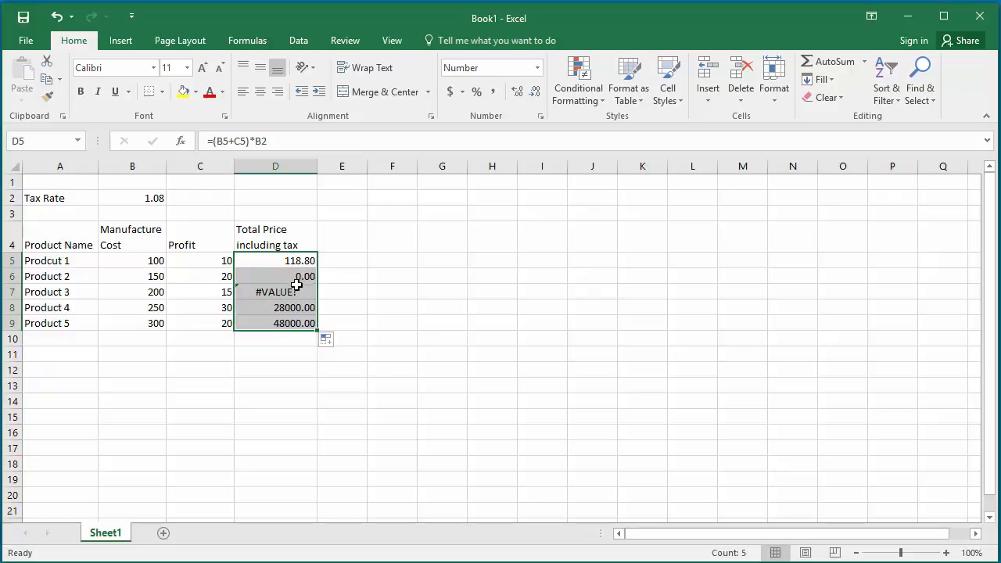
mouse_move(301, 277)
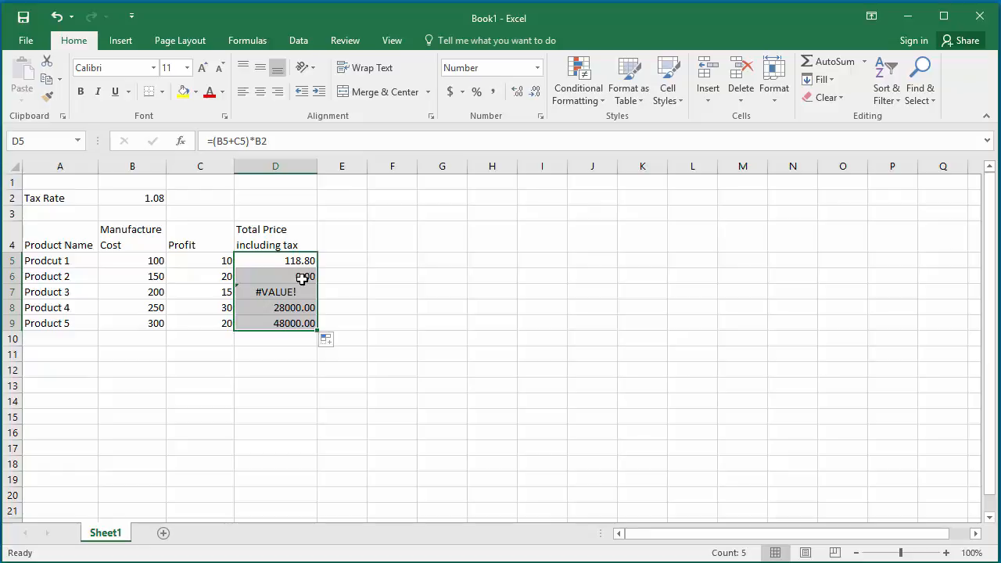
click(276, 277)
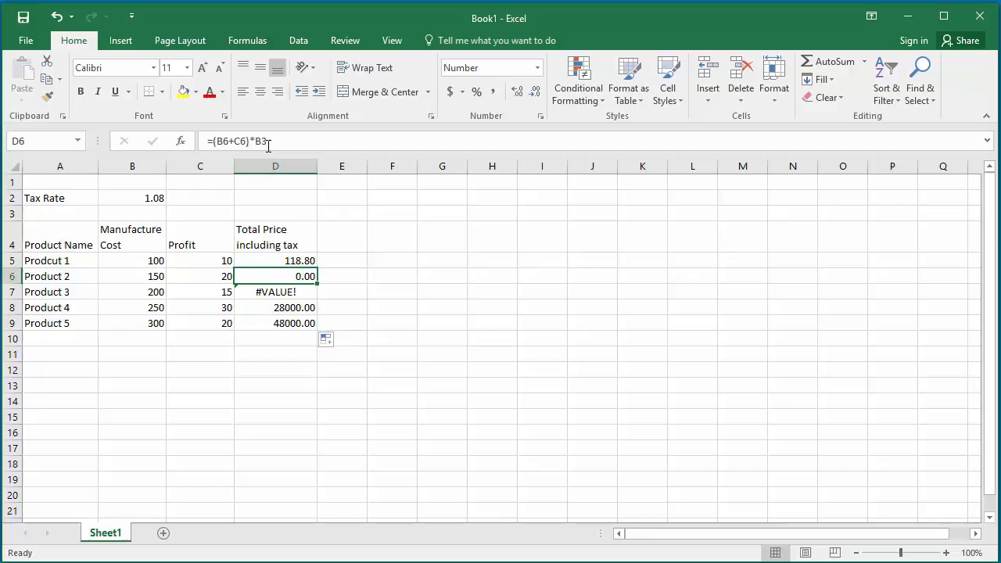
mouse_move(268, 145)
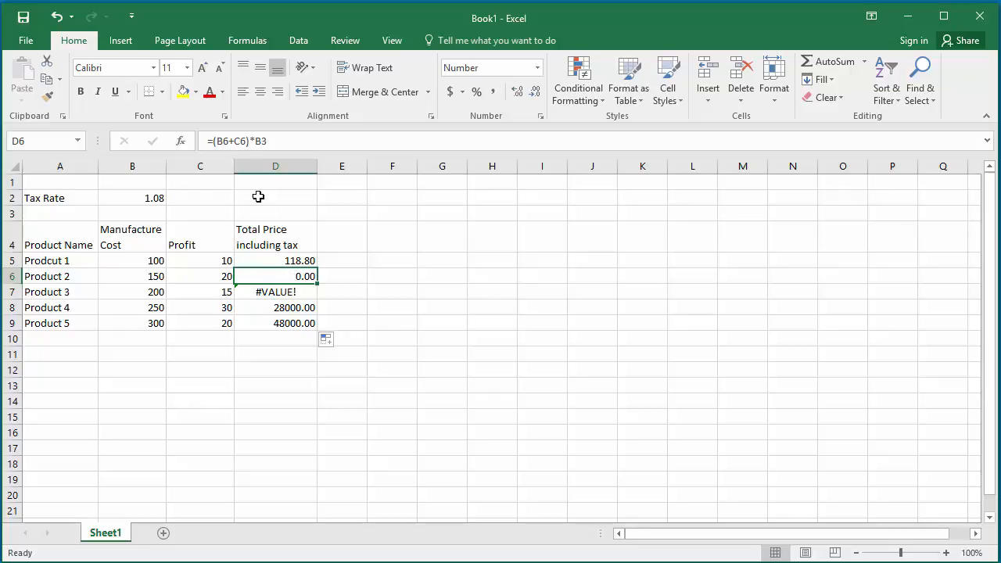
mouse_move(239, 141)
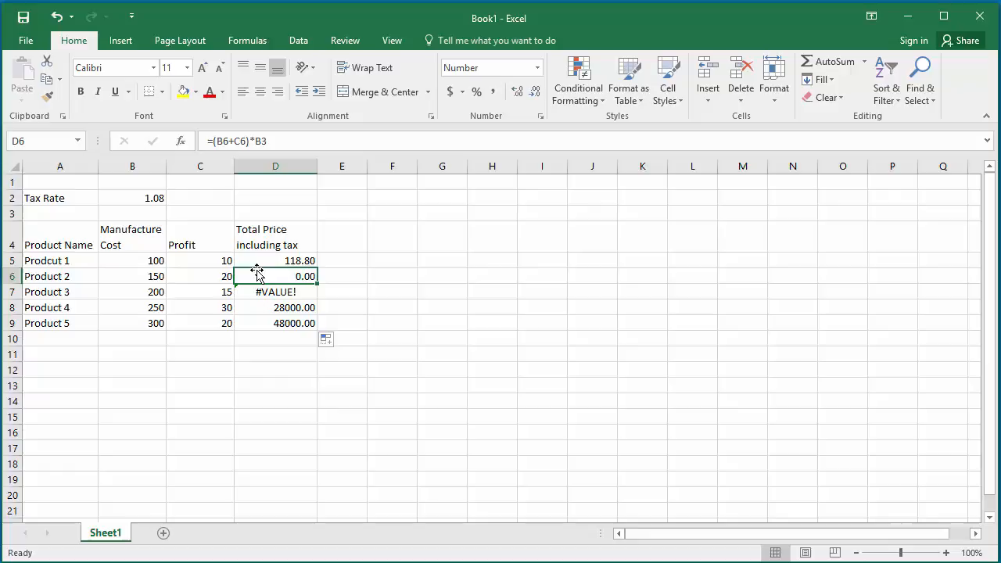
mouse_move(274, 274)
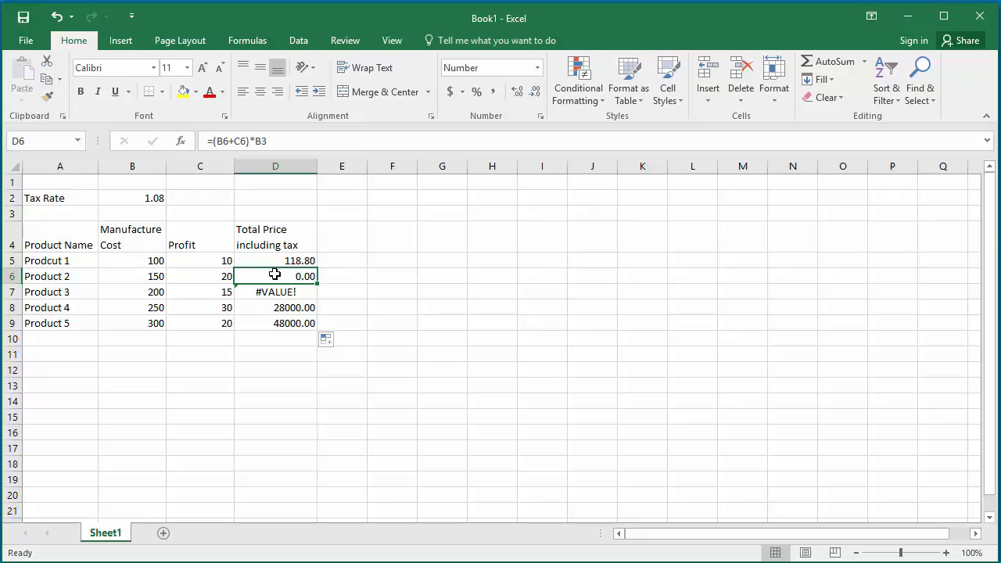
mouse_move(126, 116)
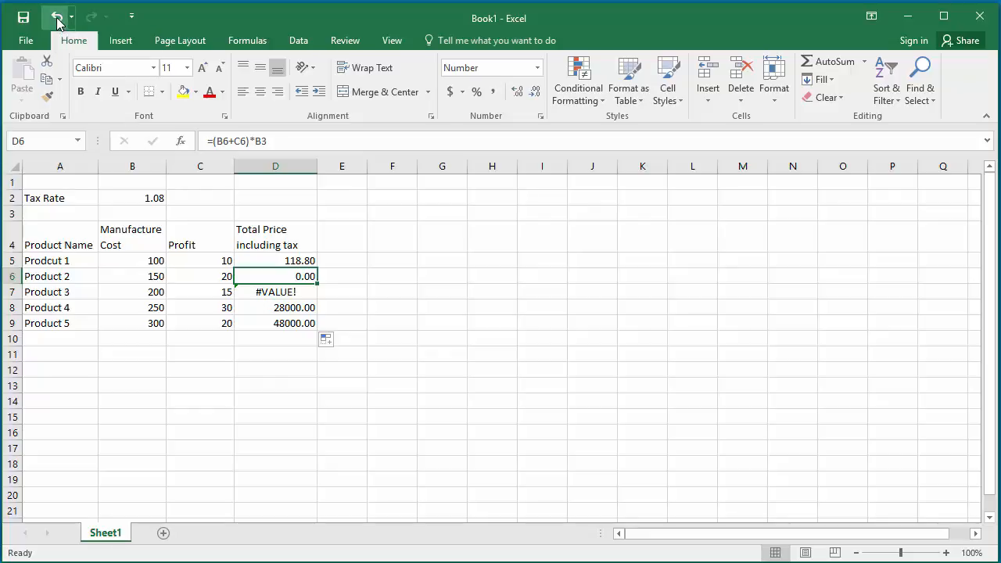
Step: Undo the faulty fill, leaving only Product 1's 118.80 in column D
click(56, 16)
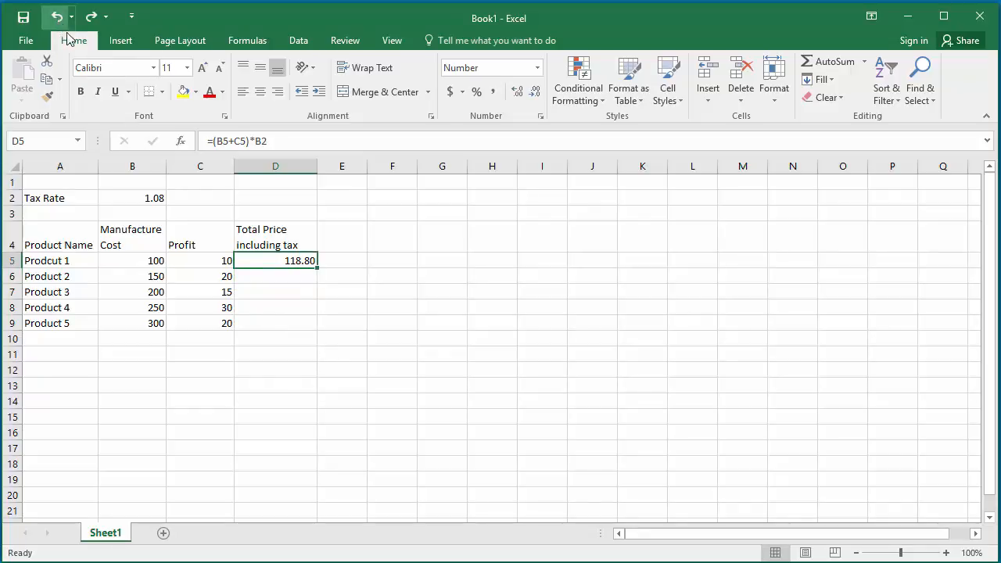
mouse_move(334, 338)
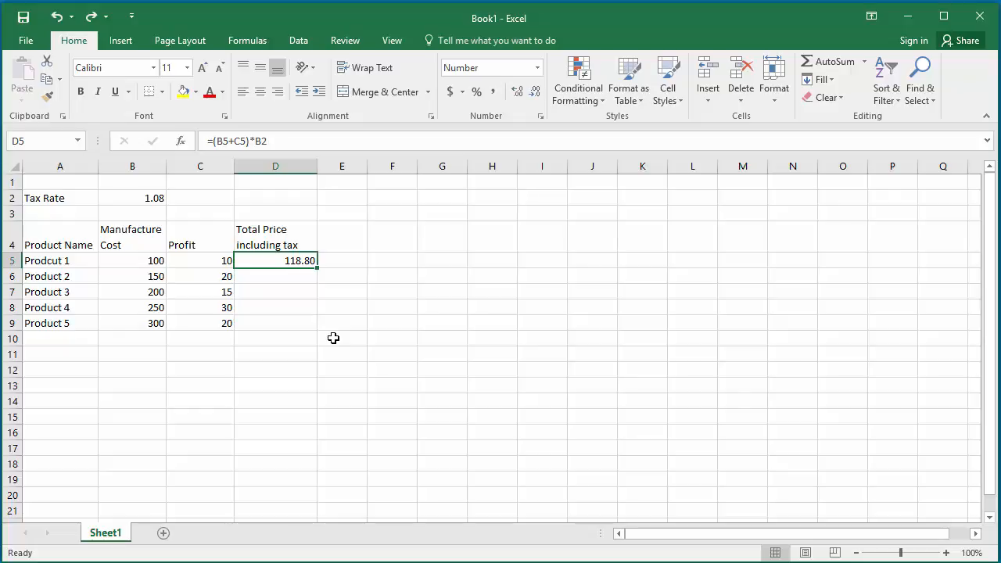
mouse_move(307, 216)
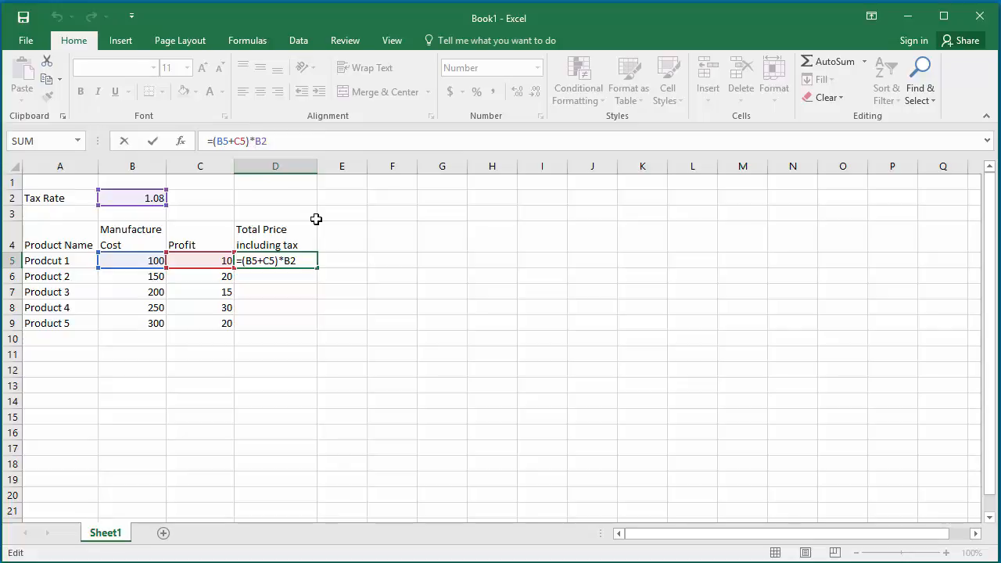
Step: Change the tax-rate reference in D5's formula from B2 to absolute $B$2
key(f4)
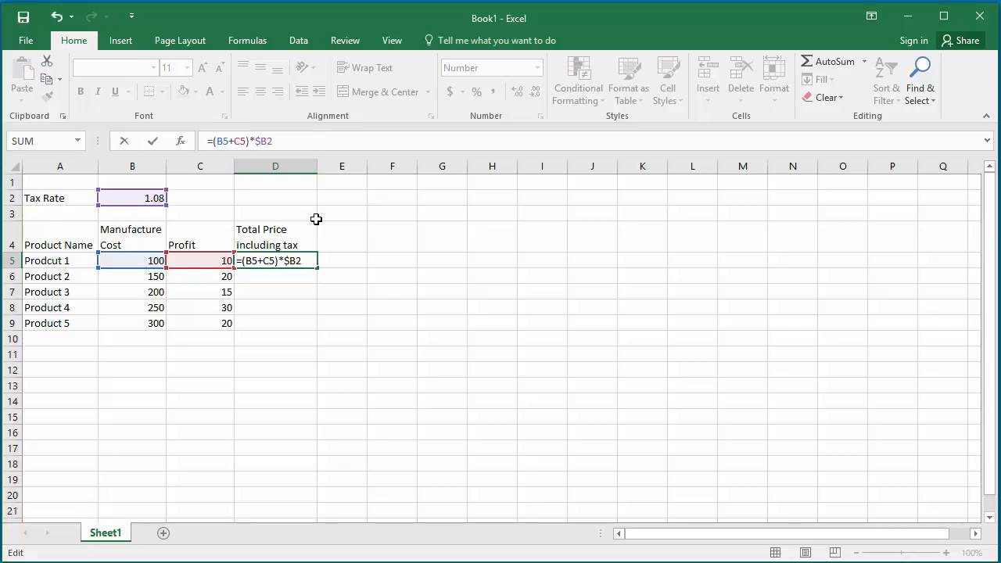
key(f4)
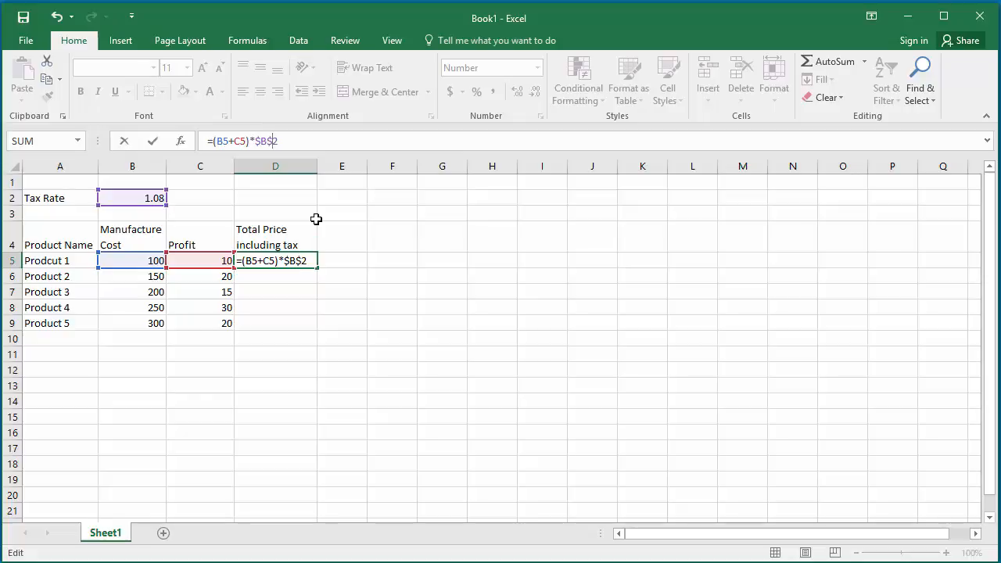
mouse_move(323, 245)
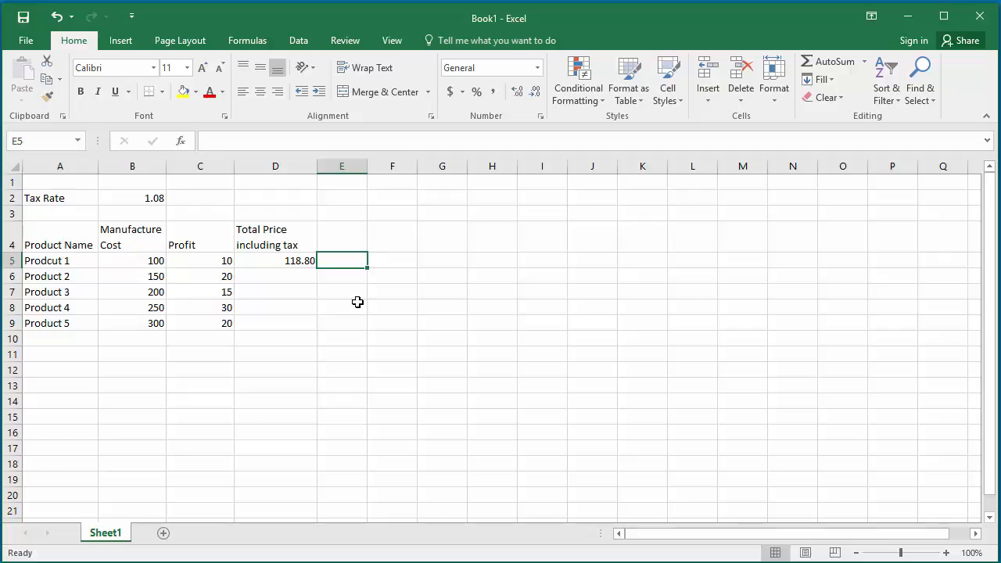
click(276, 260)
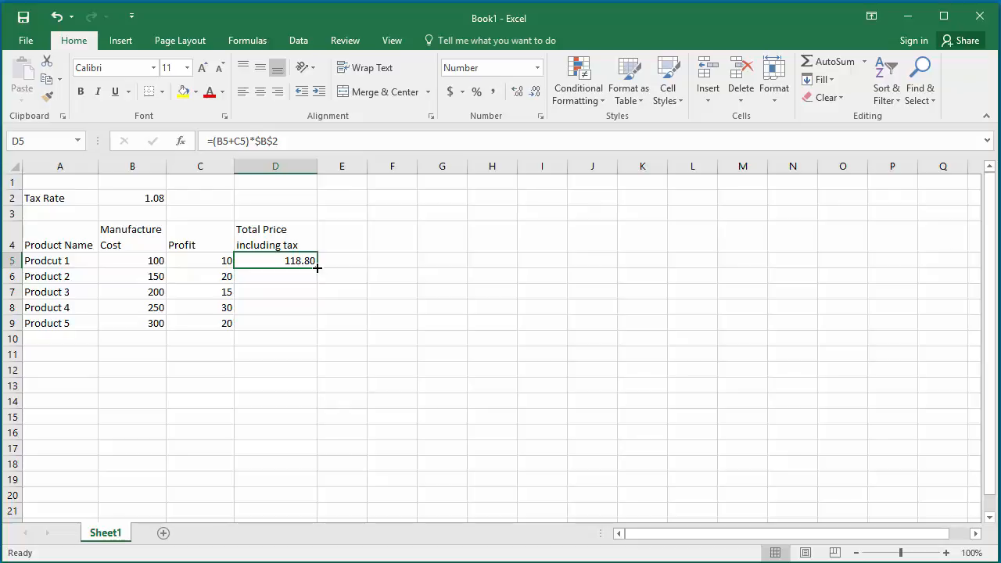
Step: Copy =(B5+C5)*$B$2 down to D9, giving totals 118.80, 183.60, 232.20, 302.40, 345.60
drag(317, 268, 317, 323)
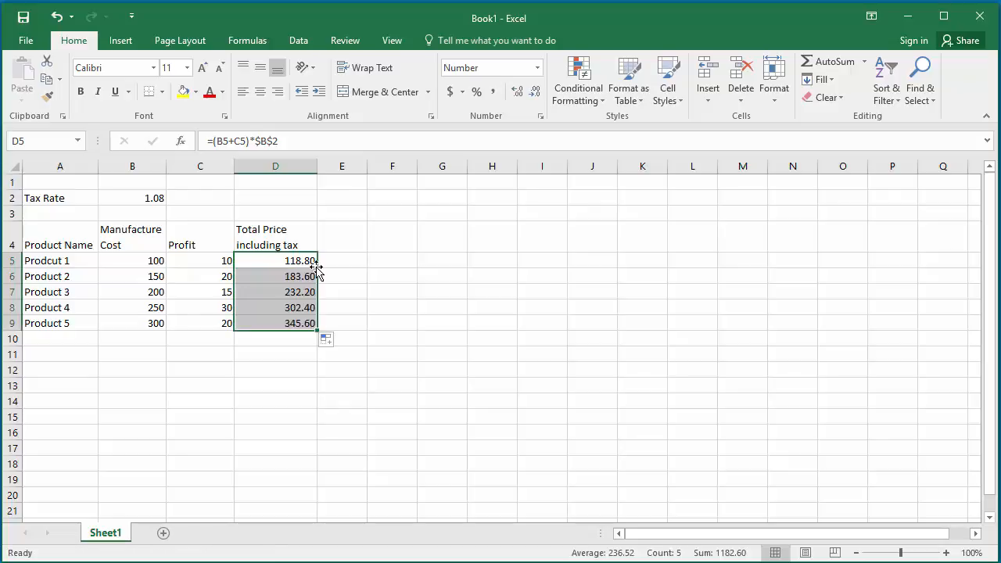